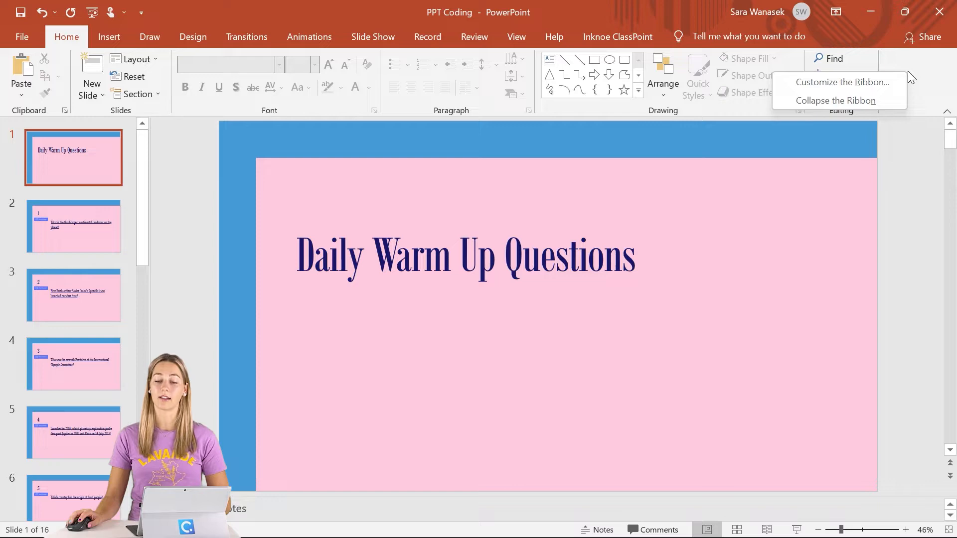
Step: Enable the Developer tab through Customize the Ribbon and switch to it
left_click(844, 82)
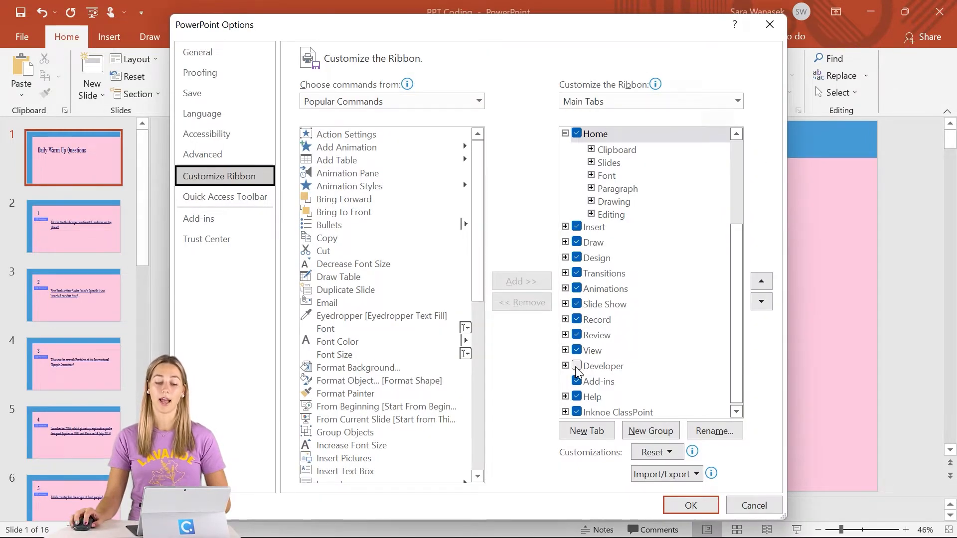
left_click(690, 505)
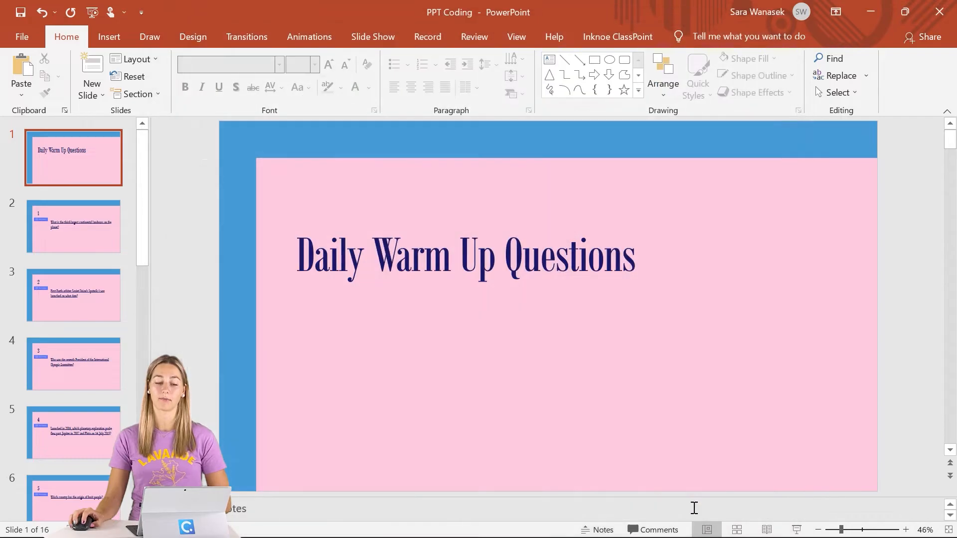
left_click(564, 37)
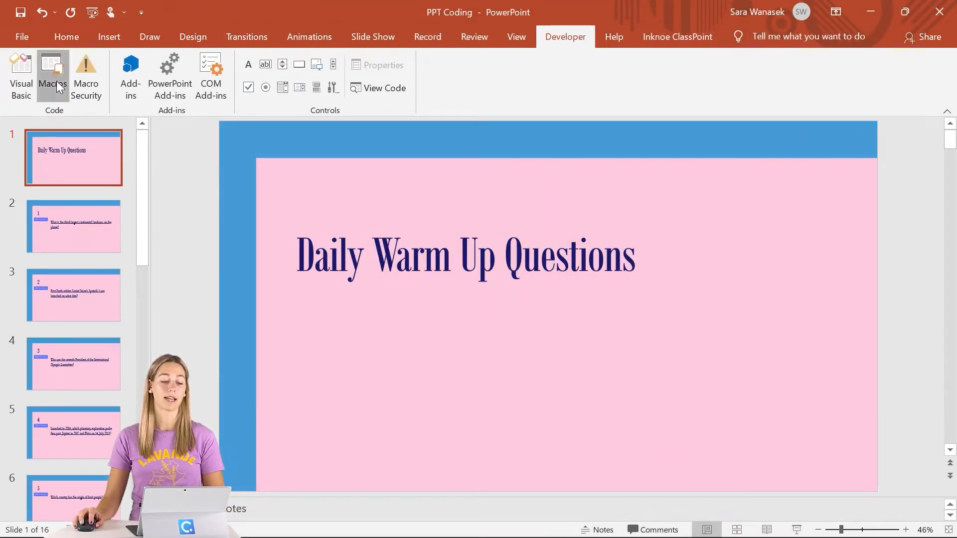
Step: Start a new macro named 'jumptorandomslide' in the Macros dialog
left_click(52, 76)
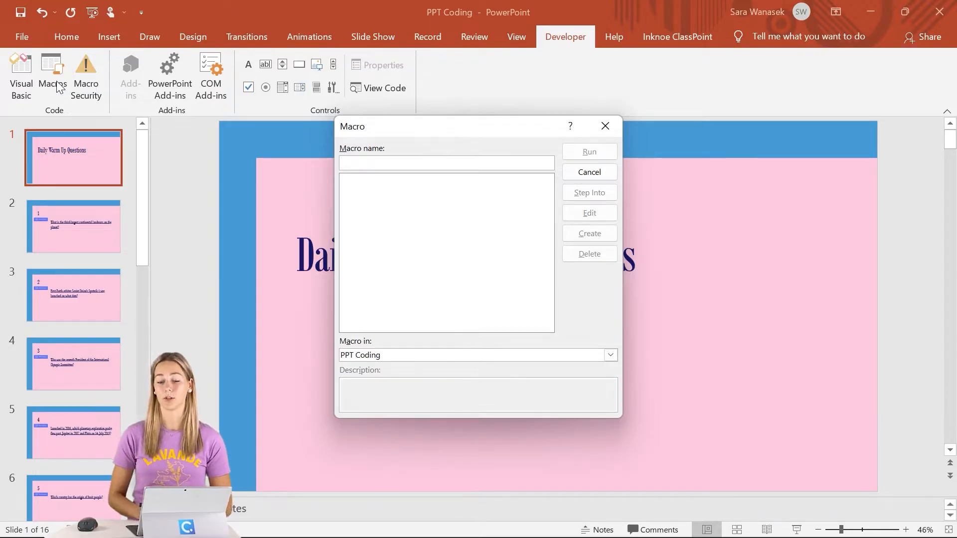
type("jumptorand")
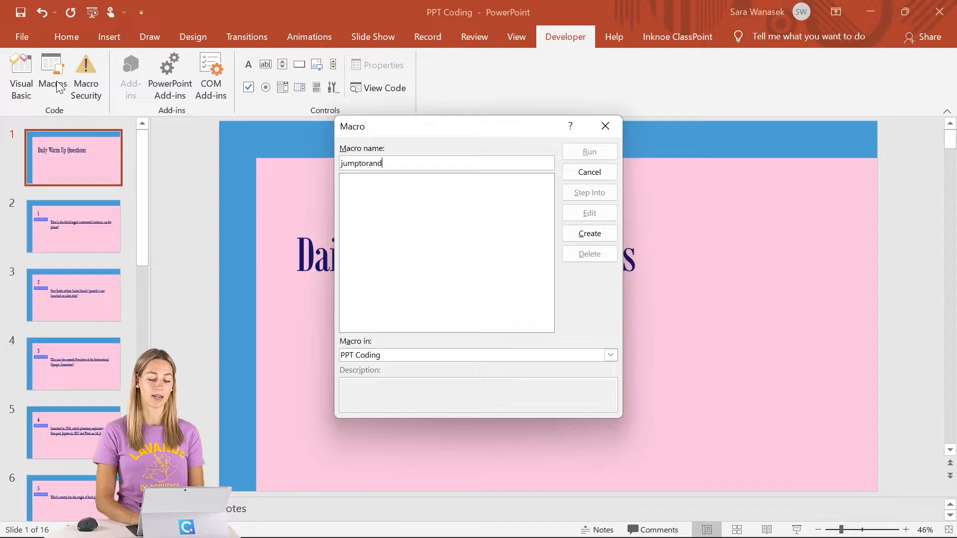
type("omslide")
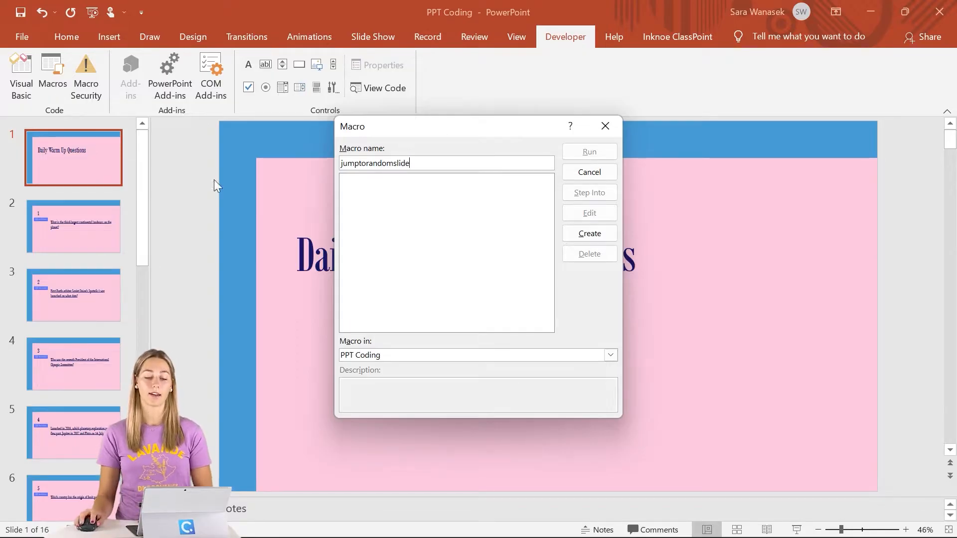
Step: Create jumptorandomslide with random-jump code and change LastSlide from 25 to 16
left_click(588, 233)
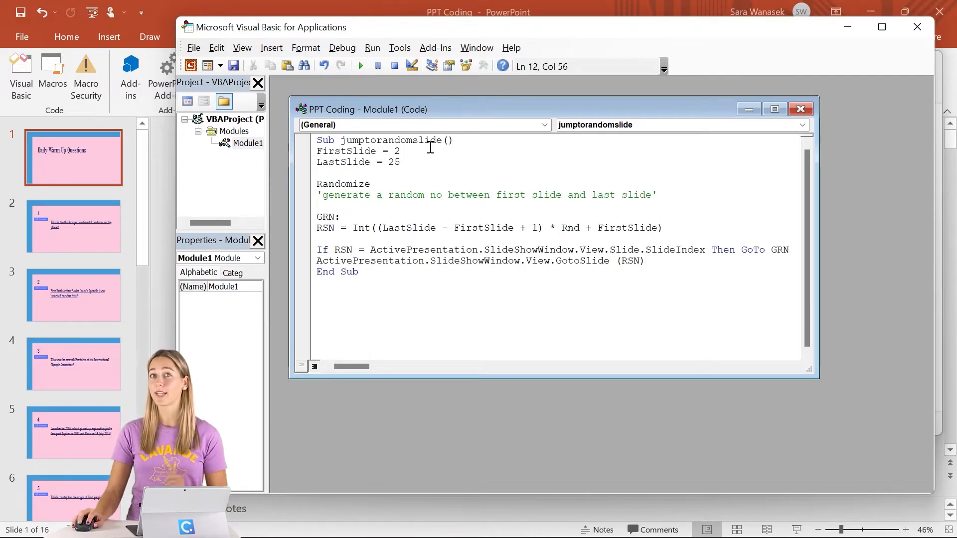
left_click_drag(316, 150, 400, 162)
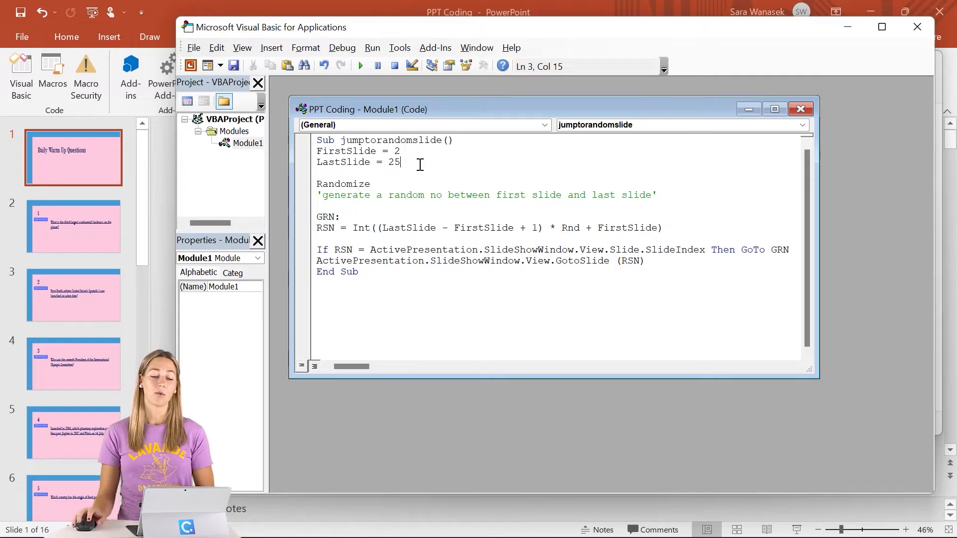
left_click(403, 150)
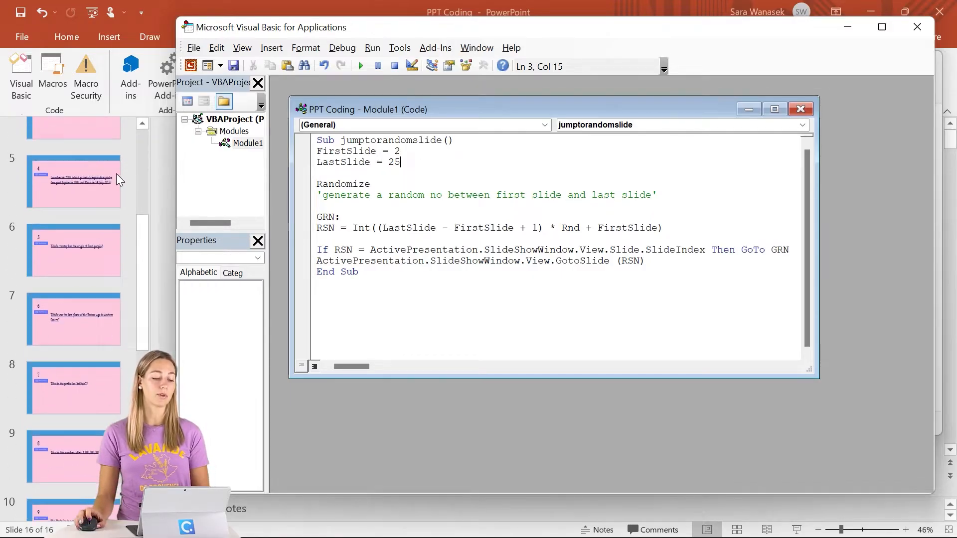
scroll("down", 3)
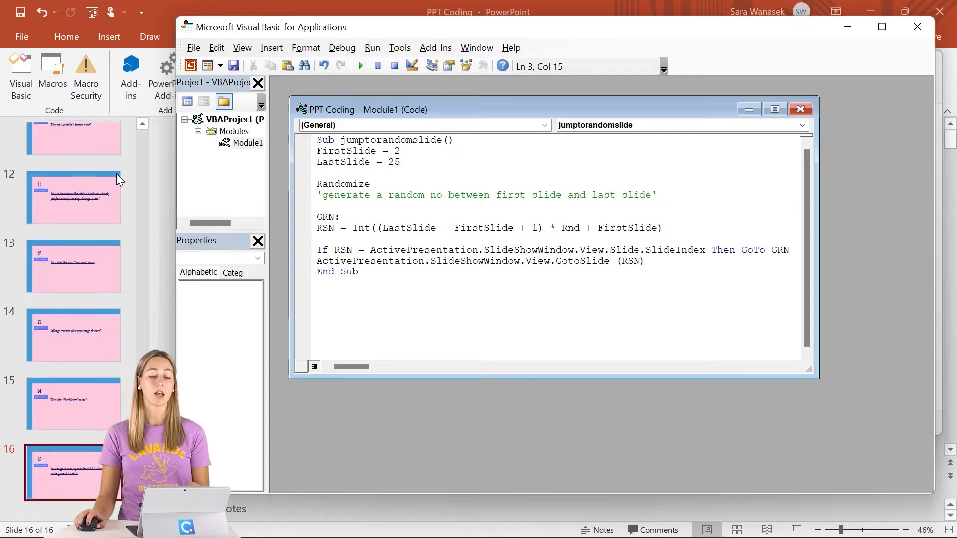
key("Backspace")
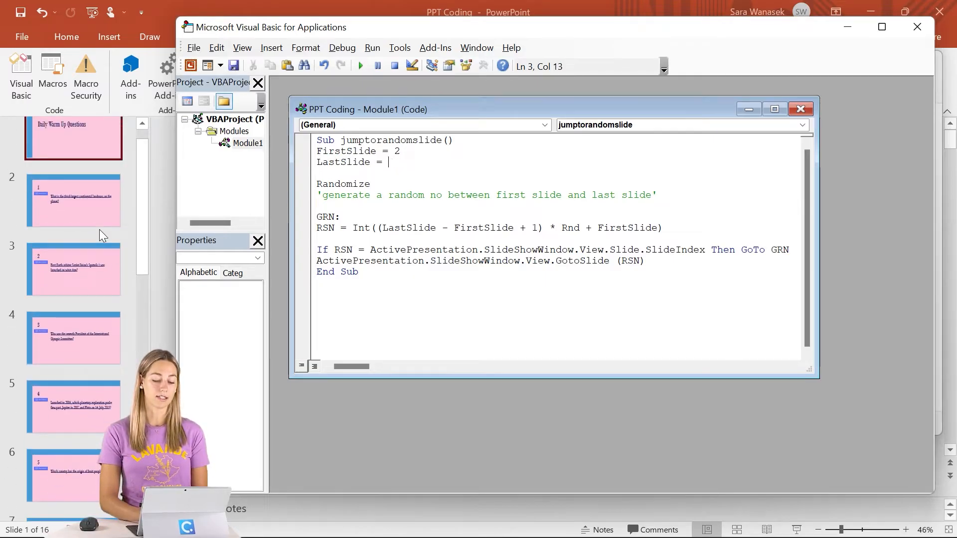
type("16")
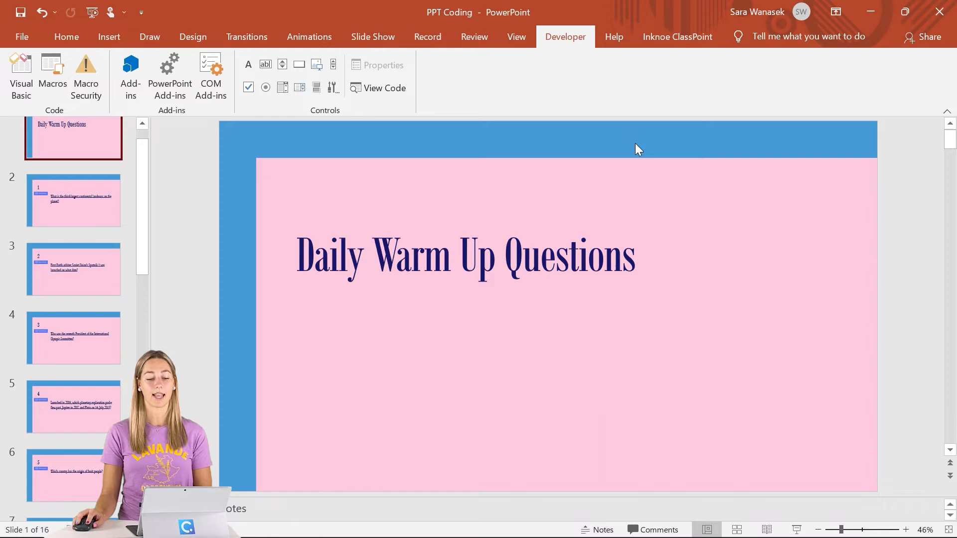
mouse_move(473, 223)
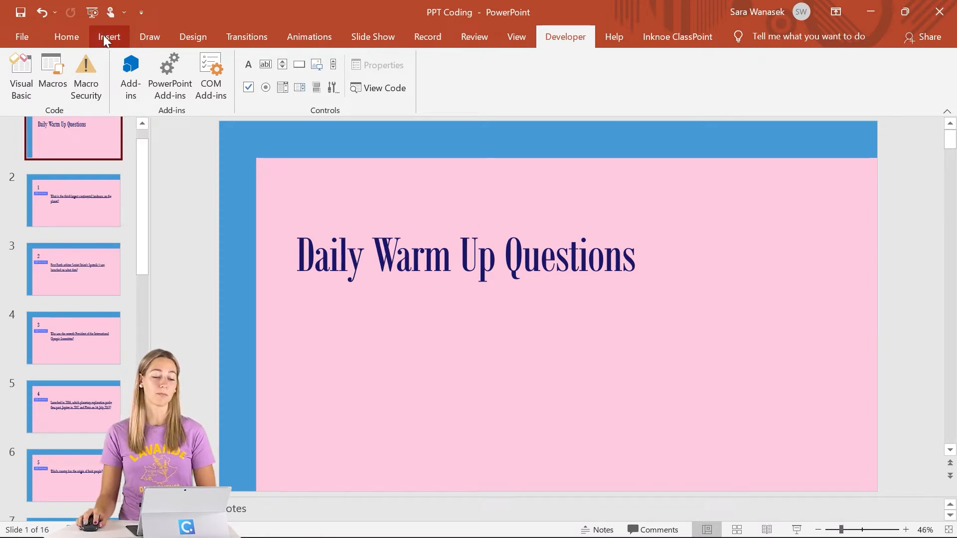
Step: Draw a rectangle in the lower right of the title slide
left_click(238, 76)
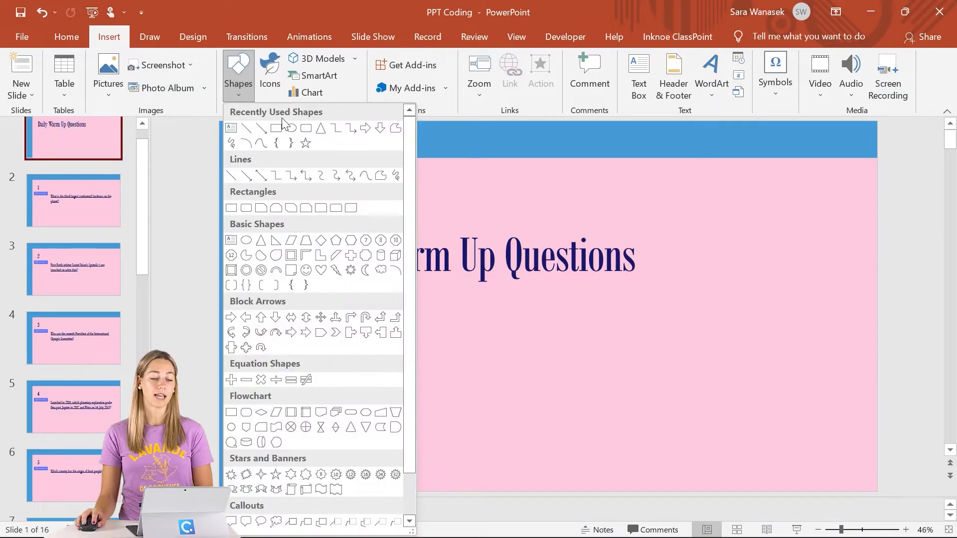
left_click_drag(660, 342, 764, 402)
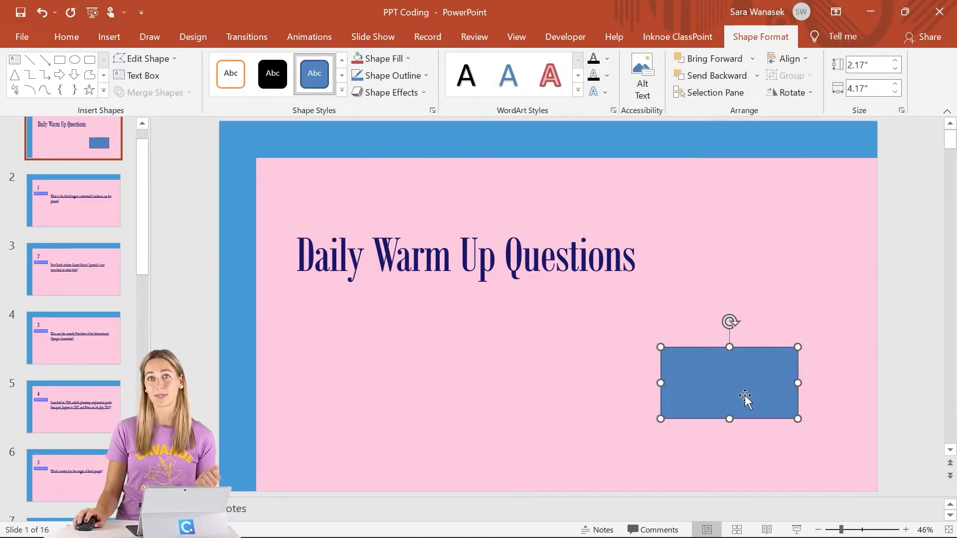
mouse_move(606, 303)
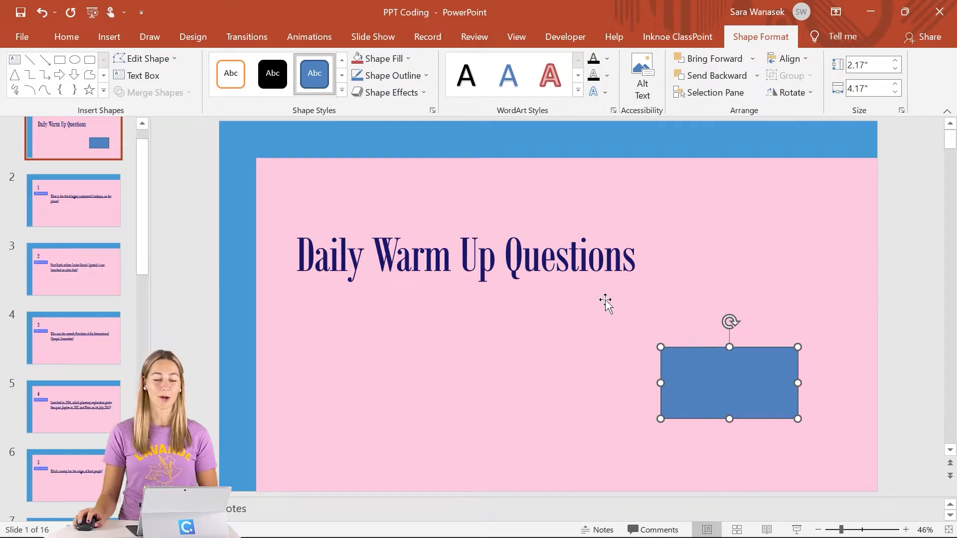
Step: Set the rectangle's click action to Run macro: jumptorandomslide and pick it up to copy
left_click(109, 37)
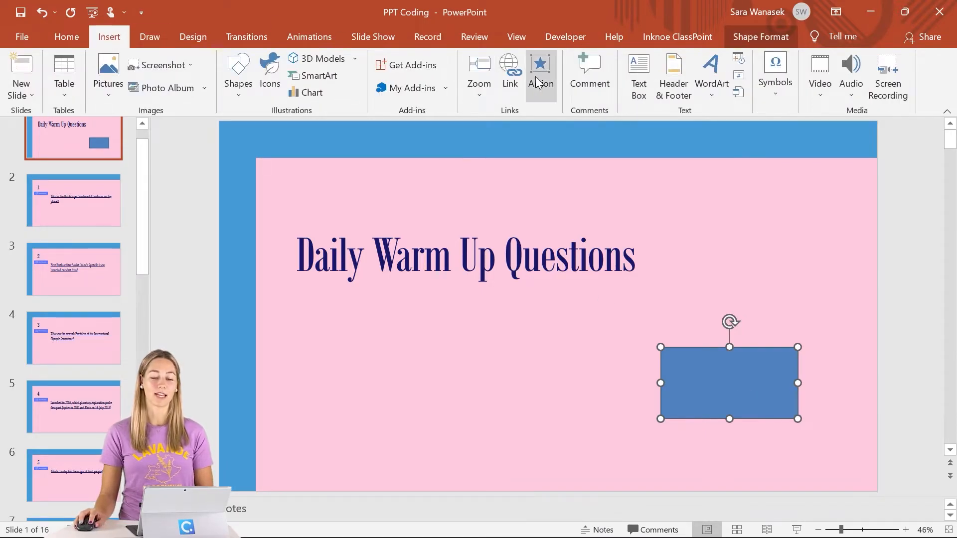
left_click(539, 73)
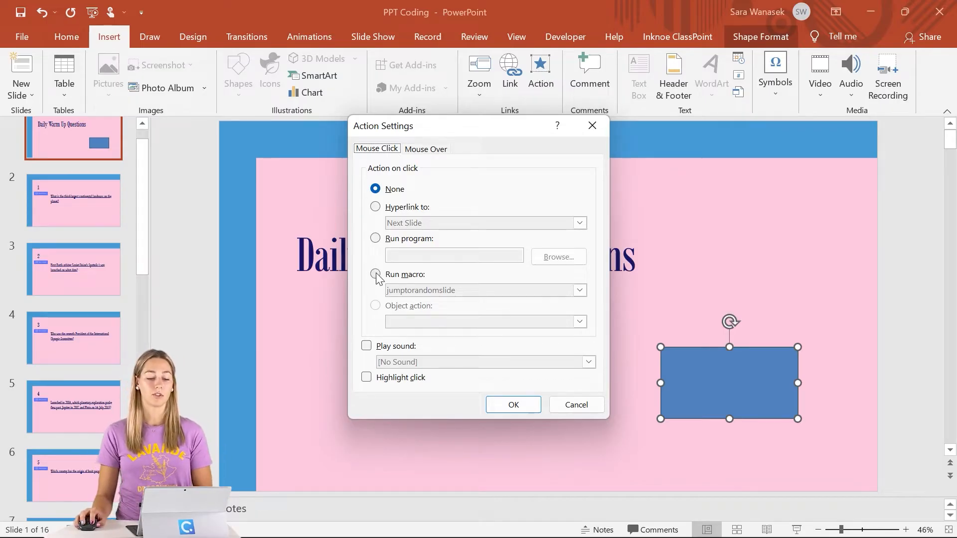
left_click(375, 275)
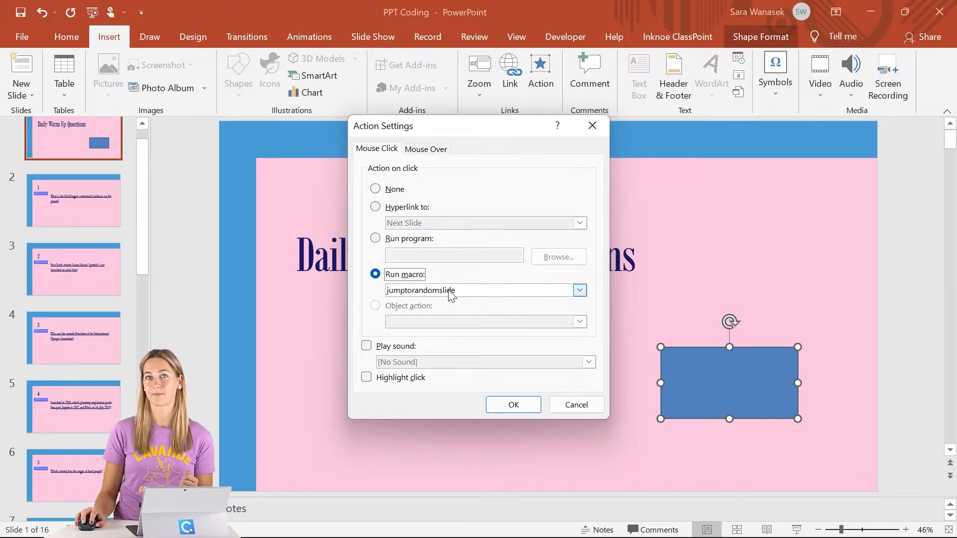
left_click(513, 404)
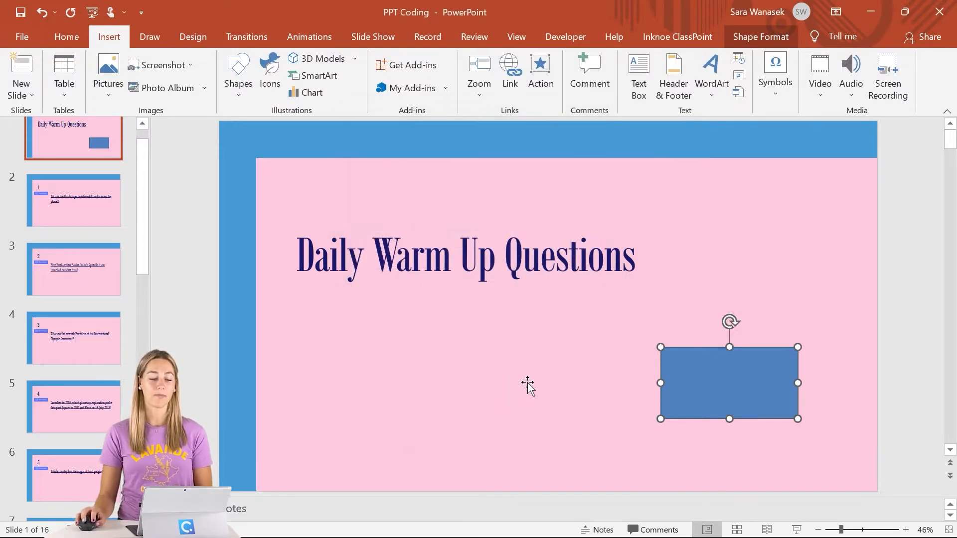
left_click(73, 200)
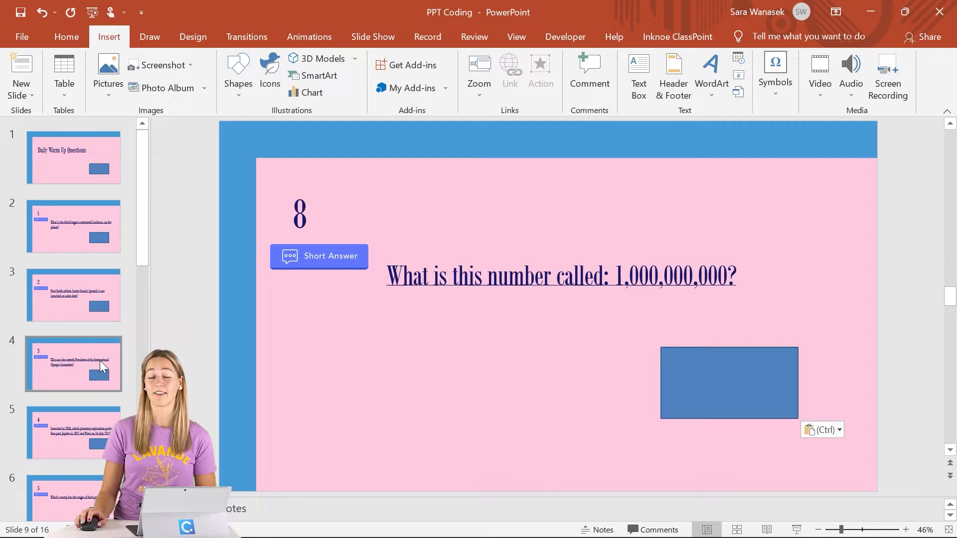
Step: Save As into the PPTS folder as a PowerPoint Macro-Enabled Presentation
left_click(21, 37)
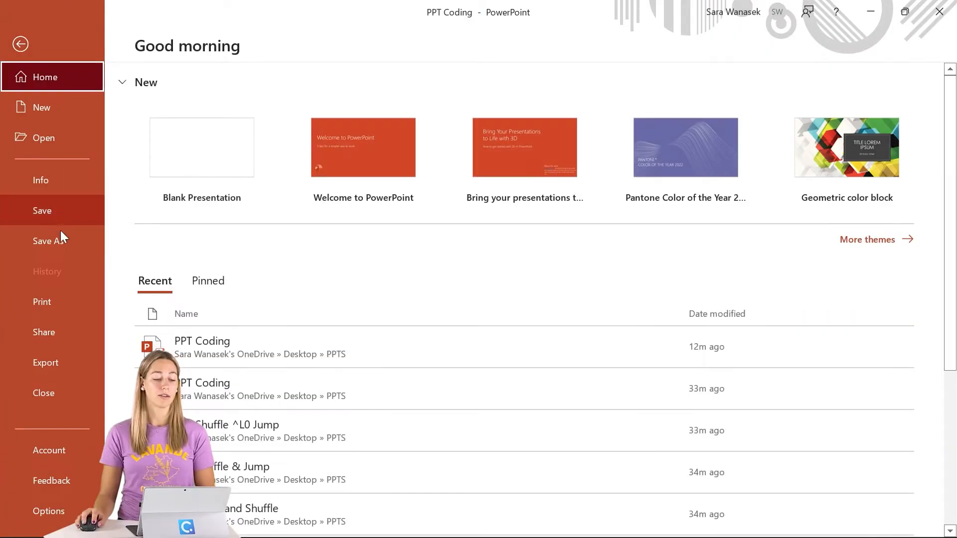
left_click(48, 240)
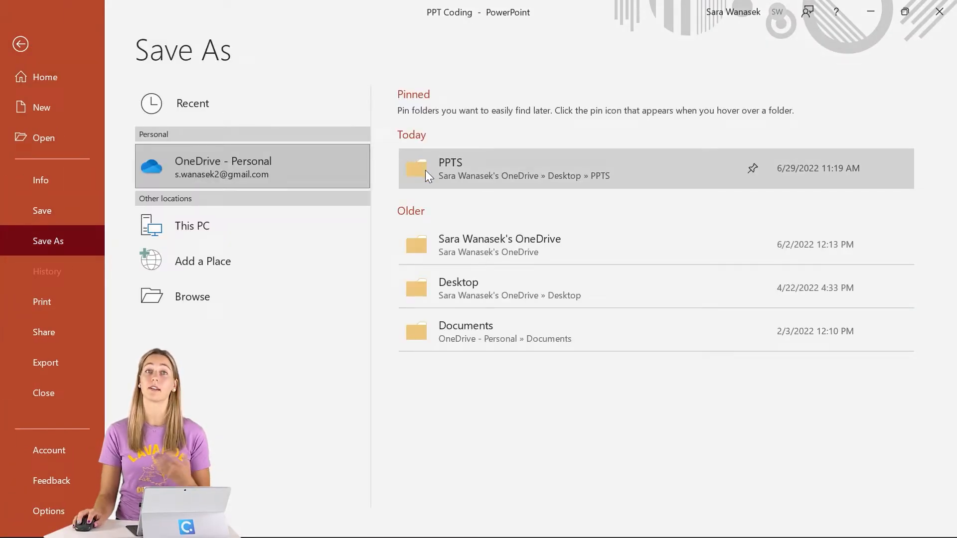
double_click(450, 162)
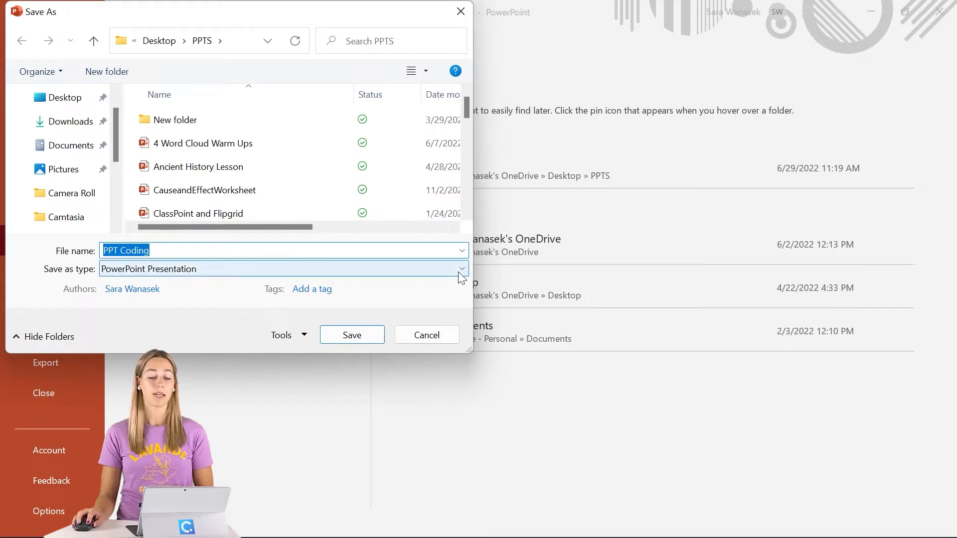
left_click(461, 268)
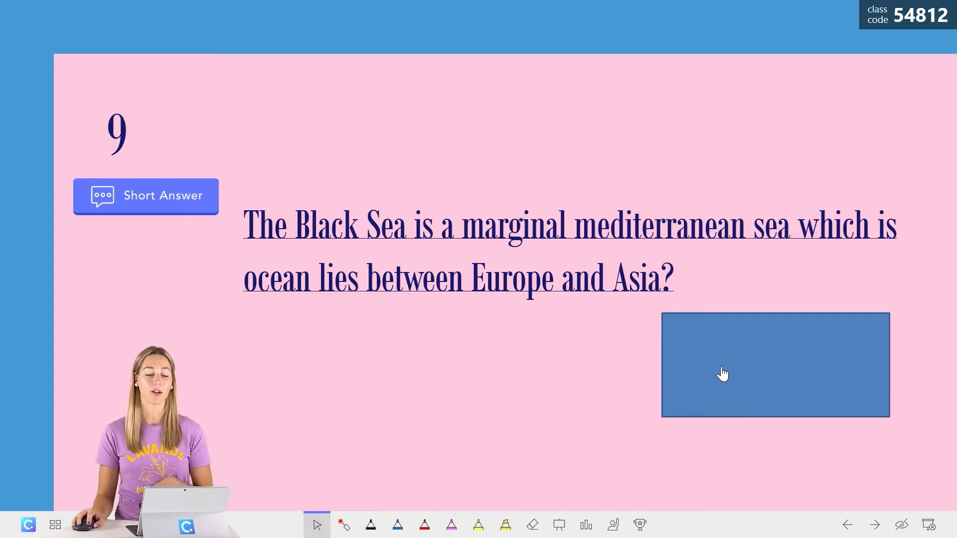
Step: In the slideshow, use the rectangle twice to jump to random question slides
left_click(873, 525)
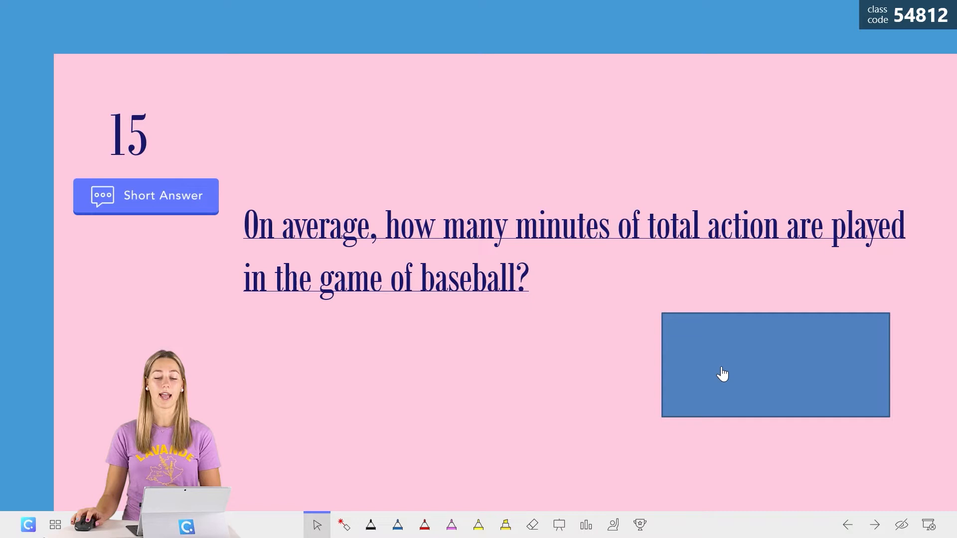
left_click(848, 524)
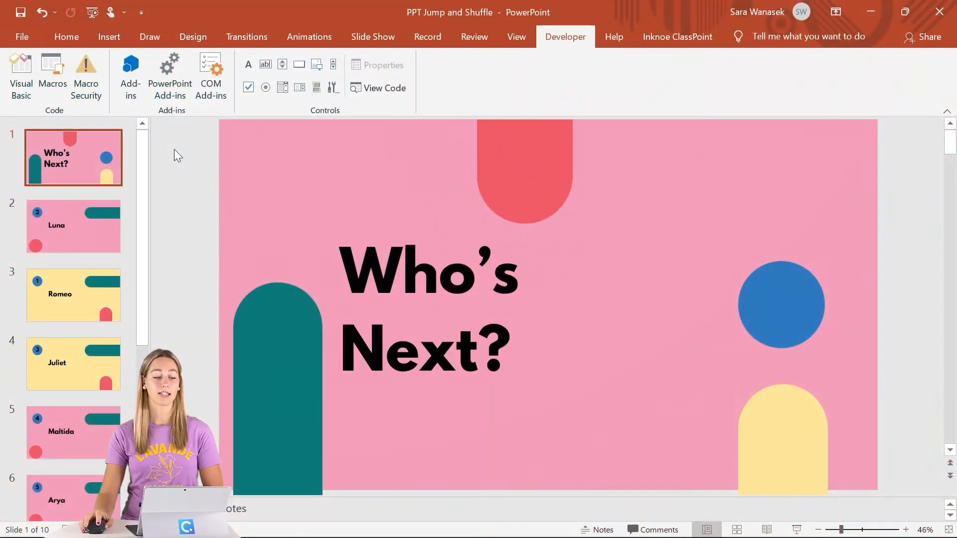
Step: Create a new macro named 'shuffleslidesedit' from the Macros dialog
left_click(51, 76)
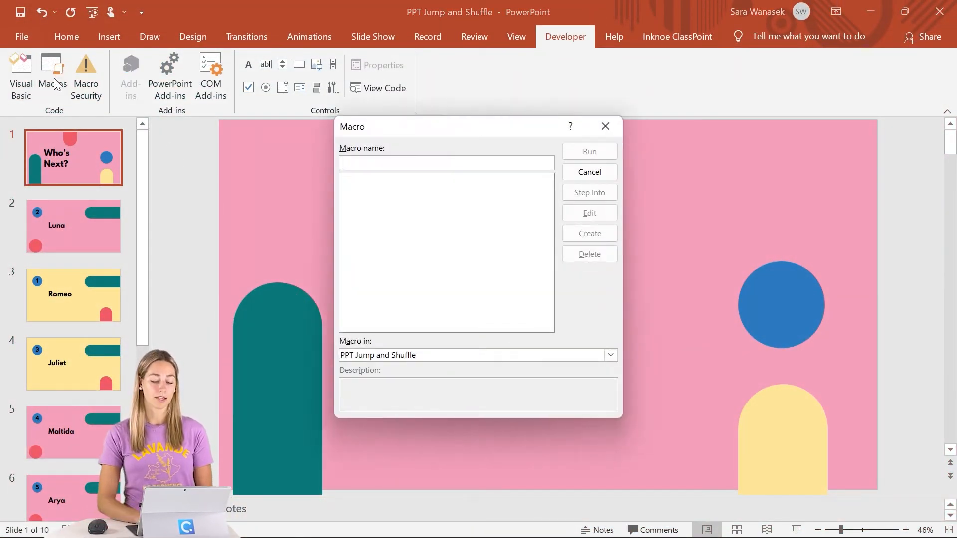
type("shuffleslidesedit")
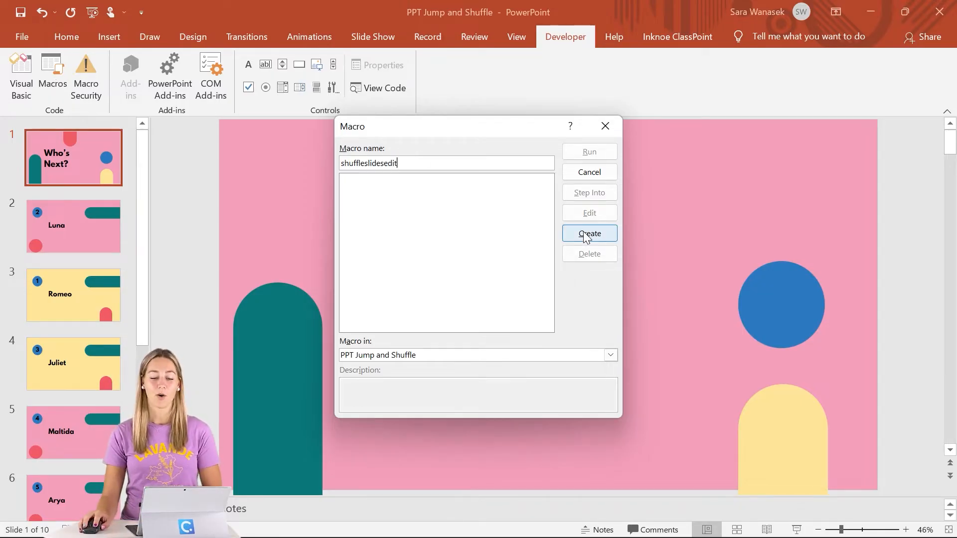
left_click(588, 234)
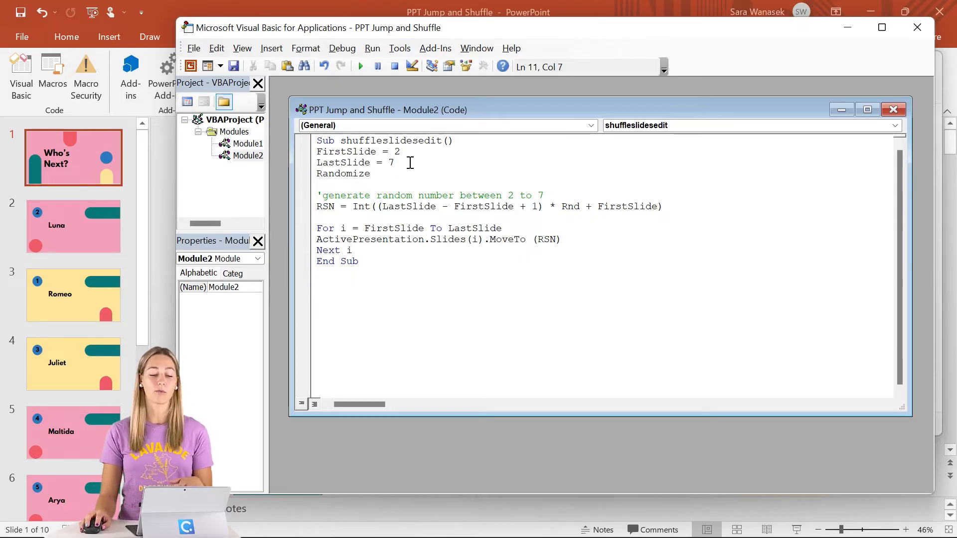
Step: Change LastSlide from 7 to 5 and run the shuffle macro twice to reorder the name slides
left_click(396, 163)
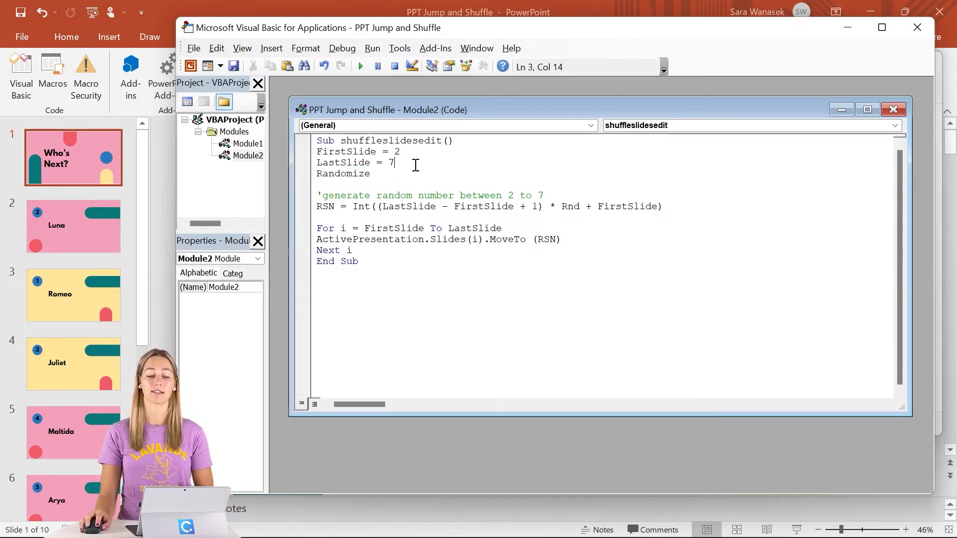
key("Backspace")
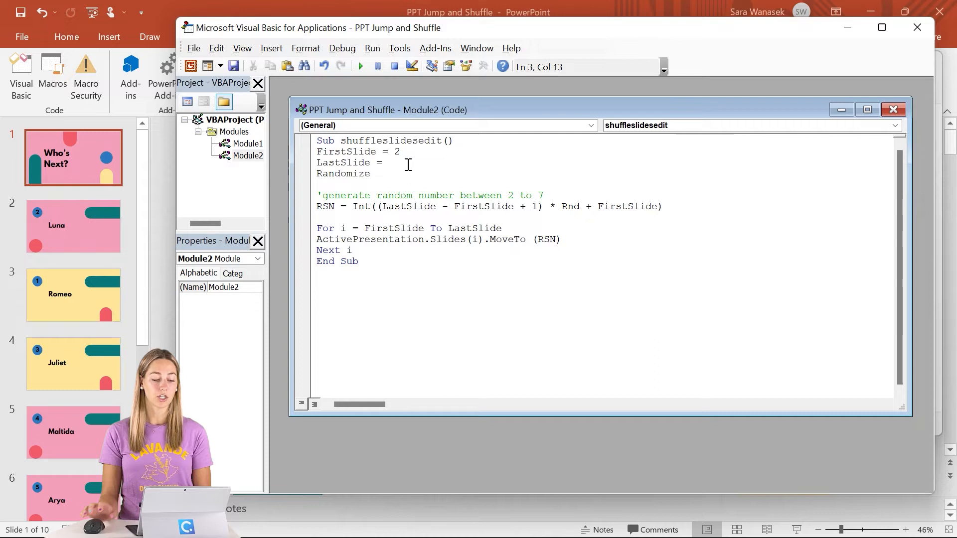
type("5")
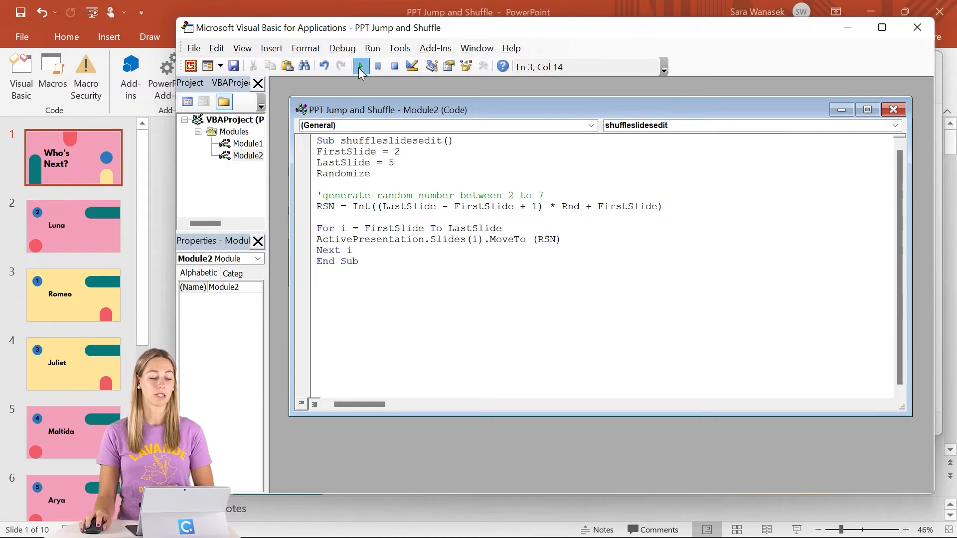
left_click(360, 66)
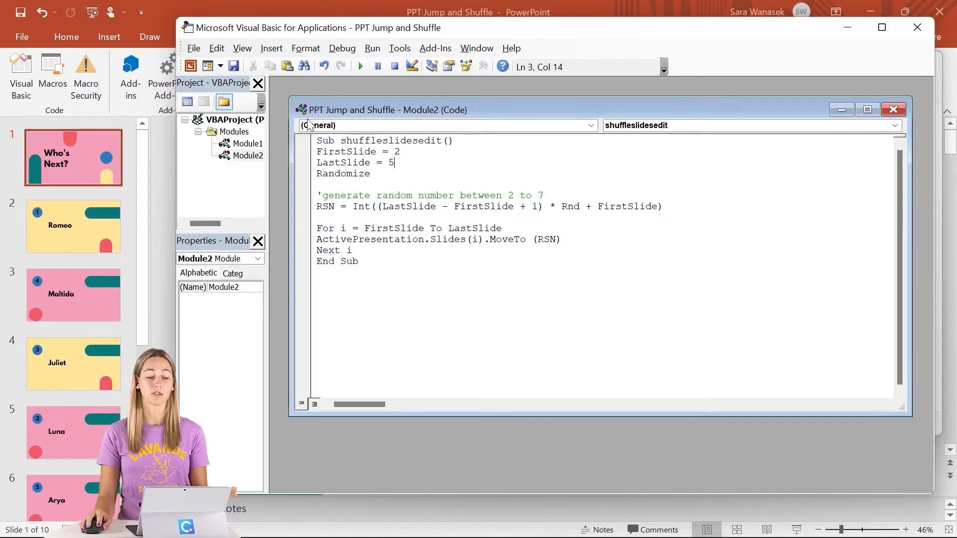
left_click(360, 66)
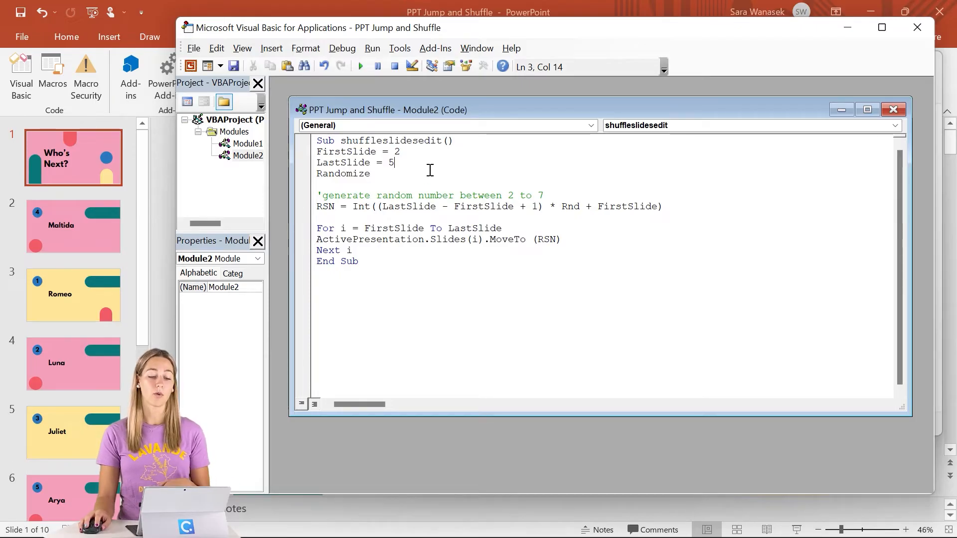
Step: Set the last-slide value to 10 and enter ActivePresentation.Slides.Count in the code
scroll("down", 3)
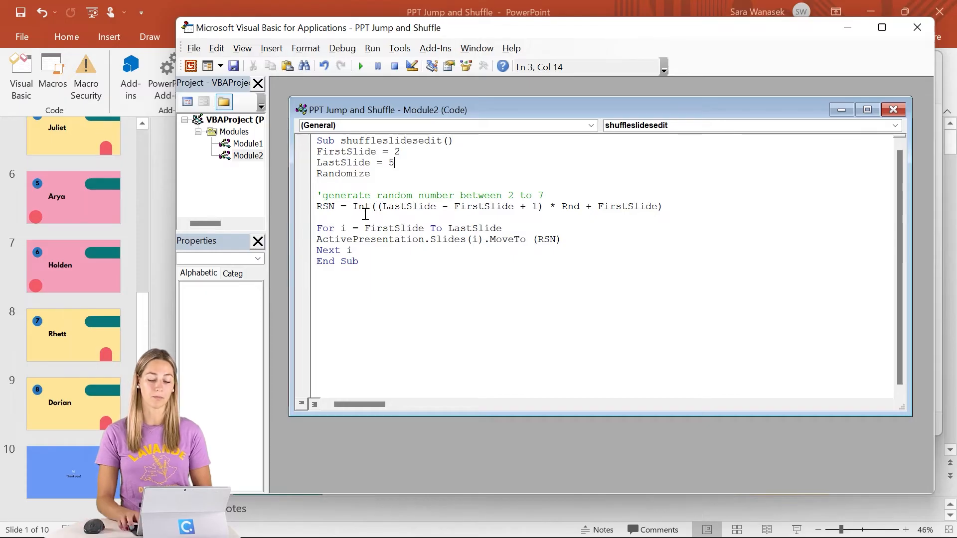
type("0")
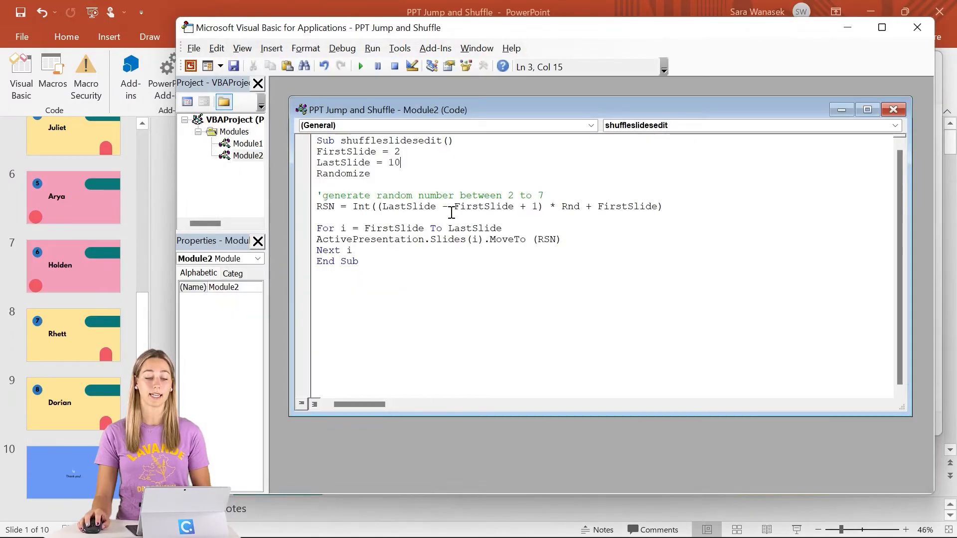
type("ActivePresentation.Slides.Count")
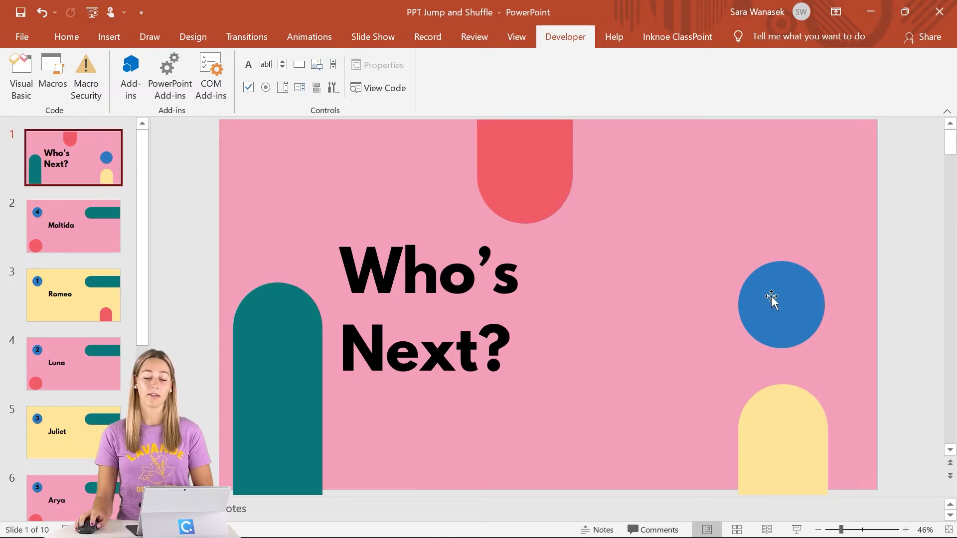
Step: Give the title-slide blue circle a click action of Run macro: shuffleslidesedit
left_click(780, 304)
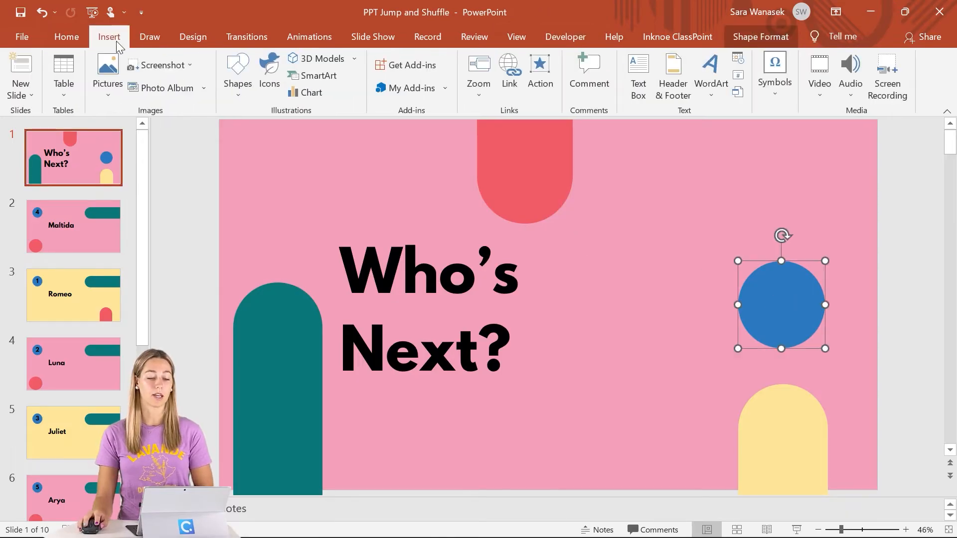
left_click(539, 76)
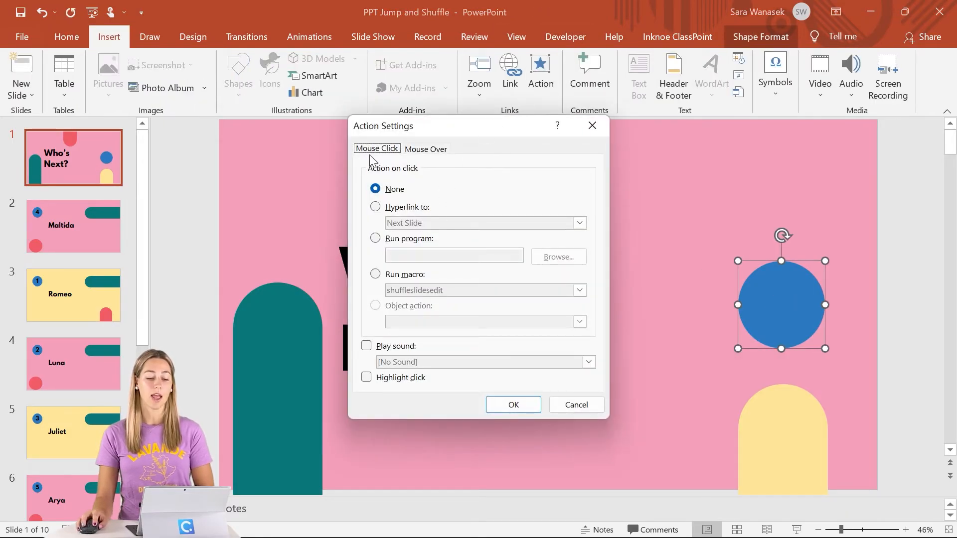
left_click(375, 274)
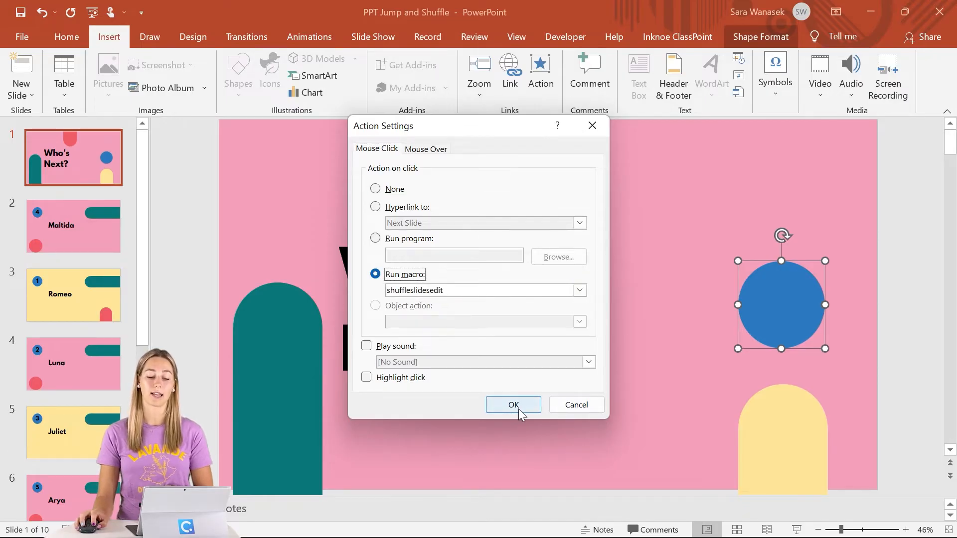
left_click(513, 405)
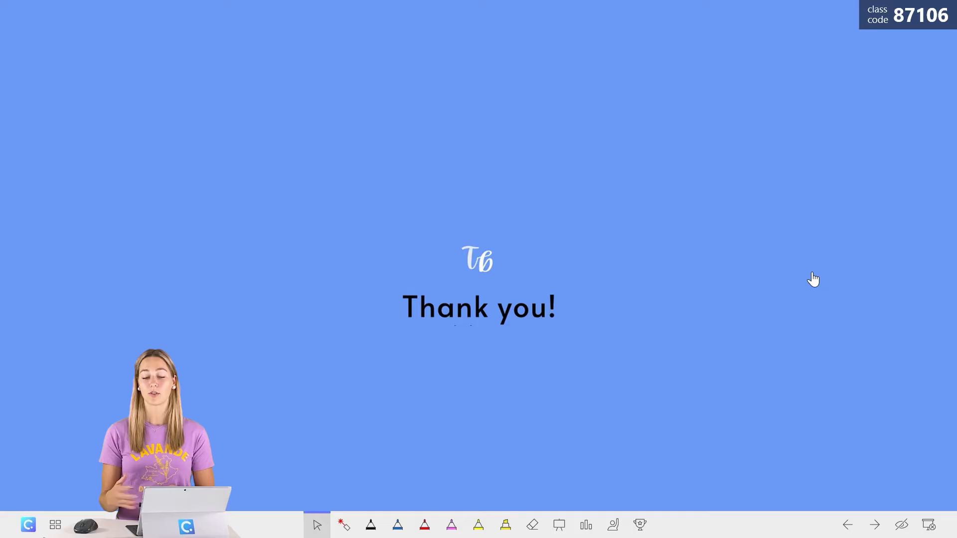
mouse_move(930, 525)
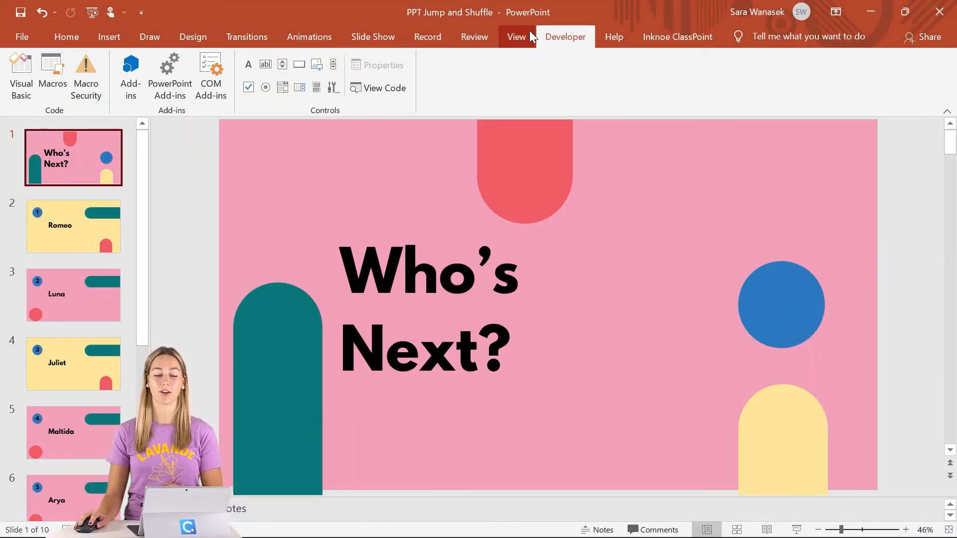
Step: Set ShuffleJump's LastSlide to 9 and RandomSlide's fallback GotoSlide to 10, then close the editor
left_click(20, 76)
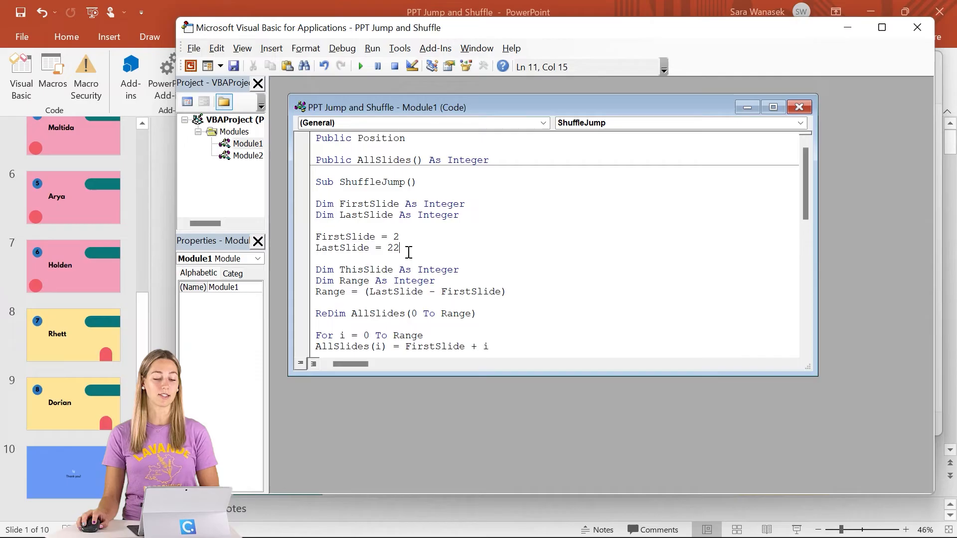
type("9")
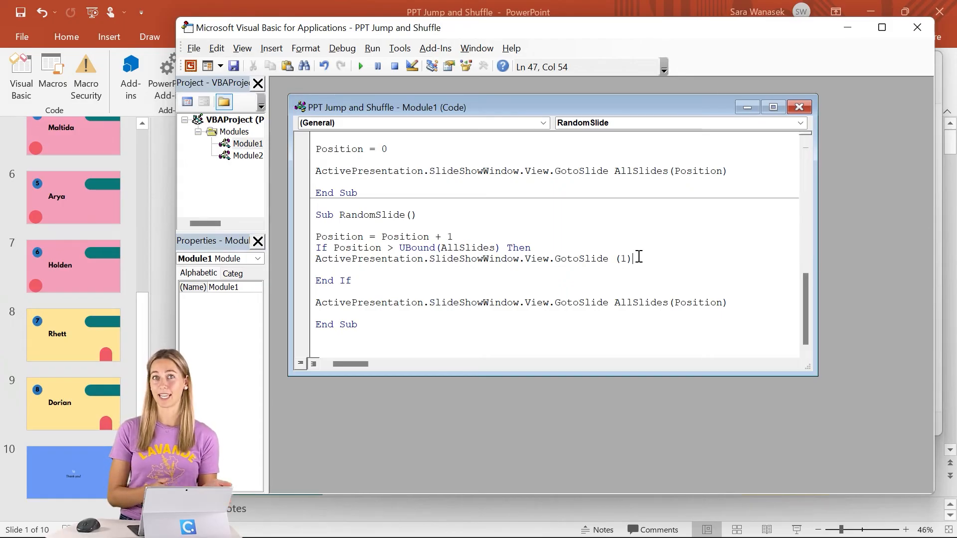
key("Backspace")
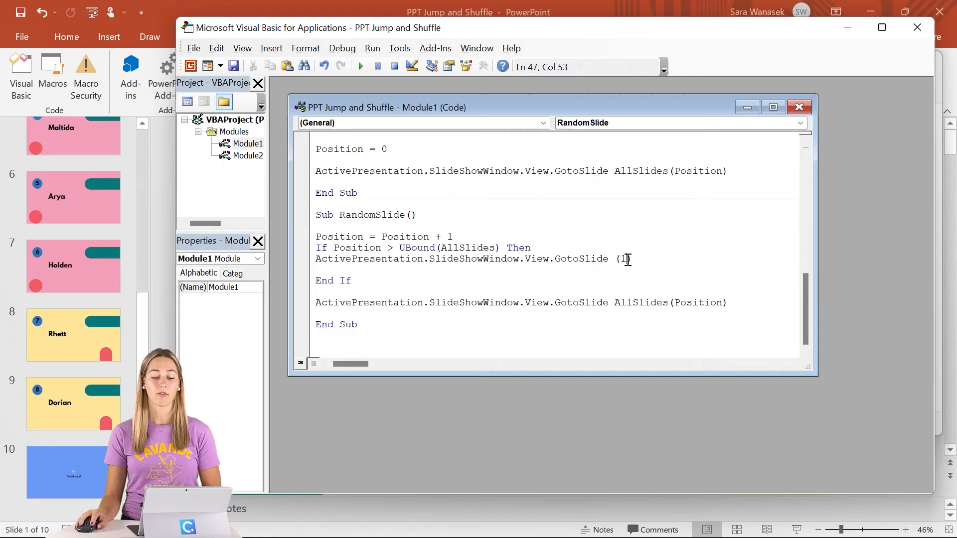
type("1")
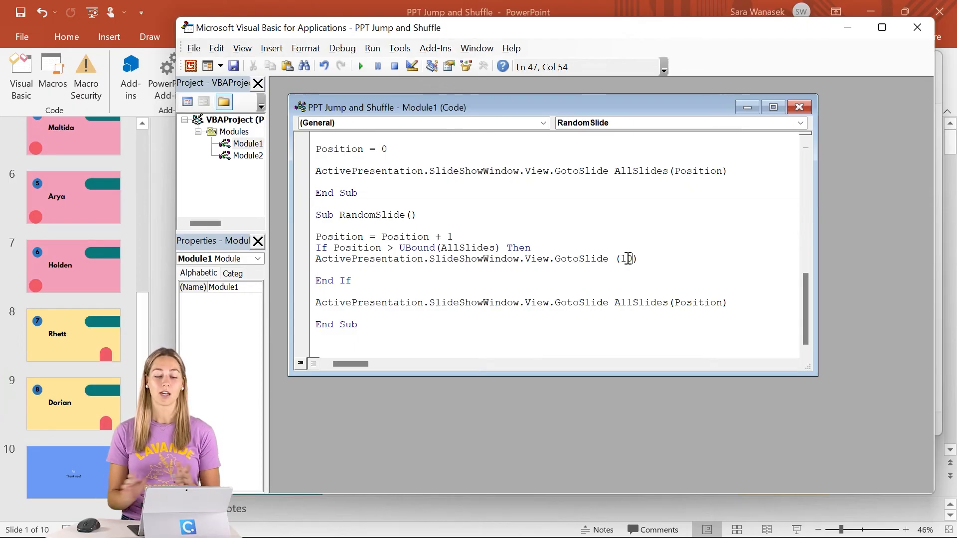
type("0")
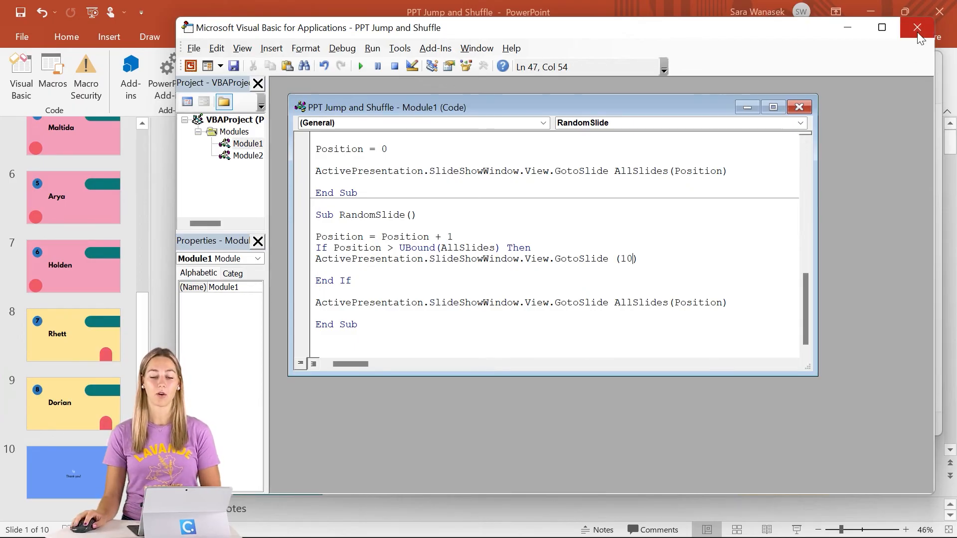
left_click(917, 27)
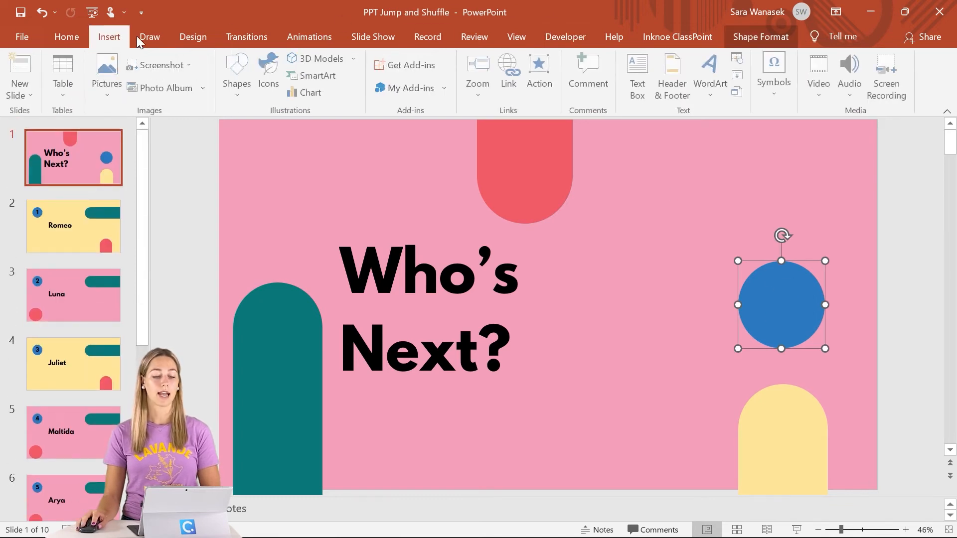
Step: Confirm the blue circle's Run macro choice and move to the Romeo name slide
left_click(539, 74)
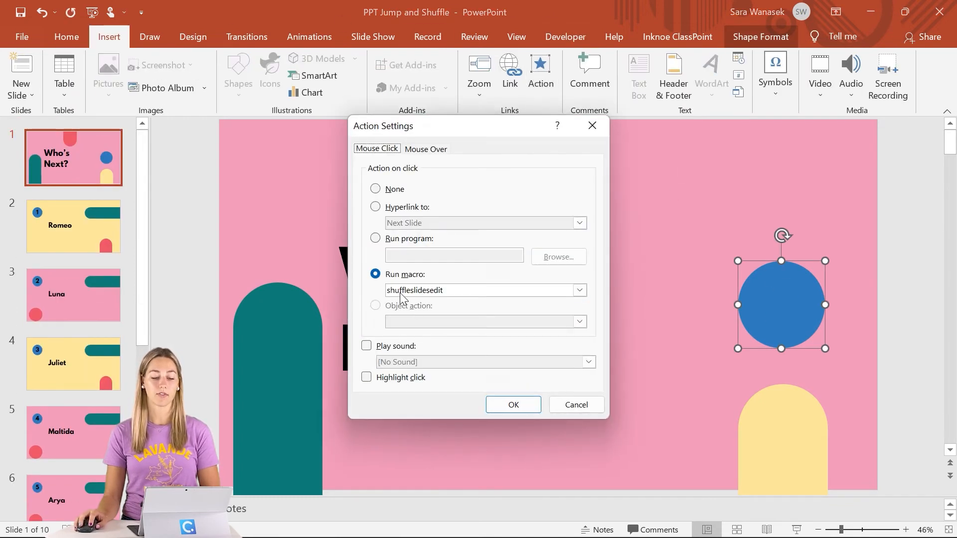
left_click(579, 291)
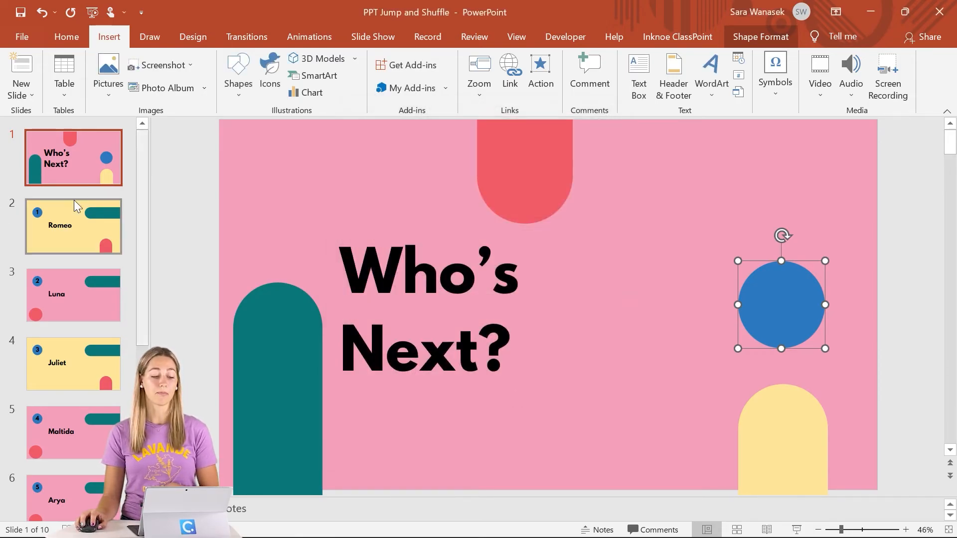
mouse_move(88, 176)
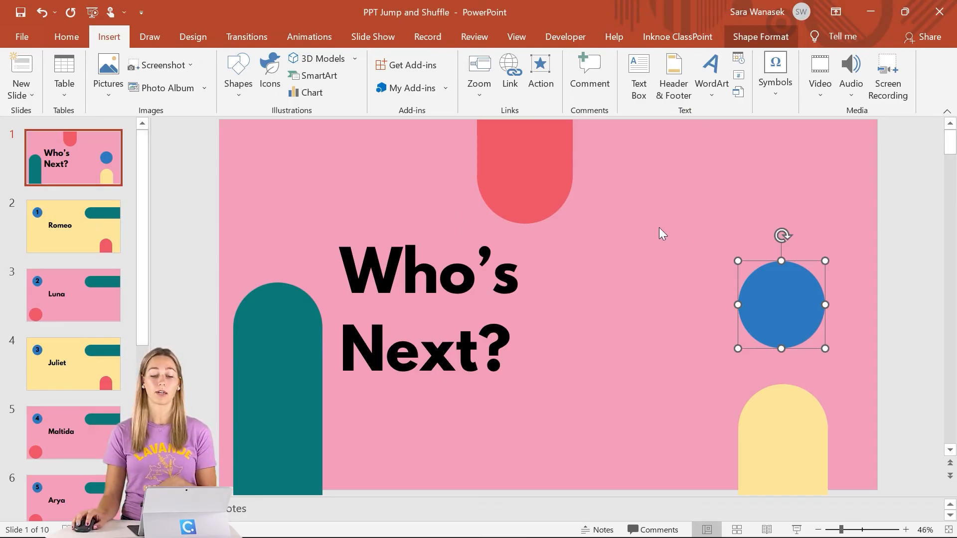
left_click(73, 226)
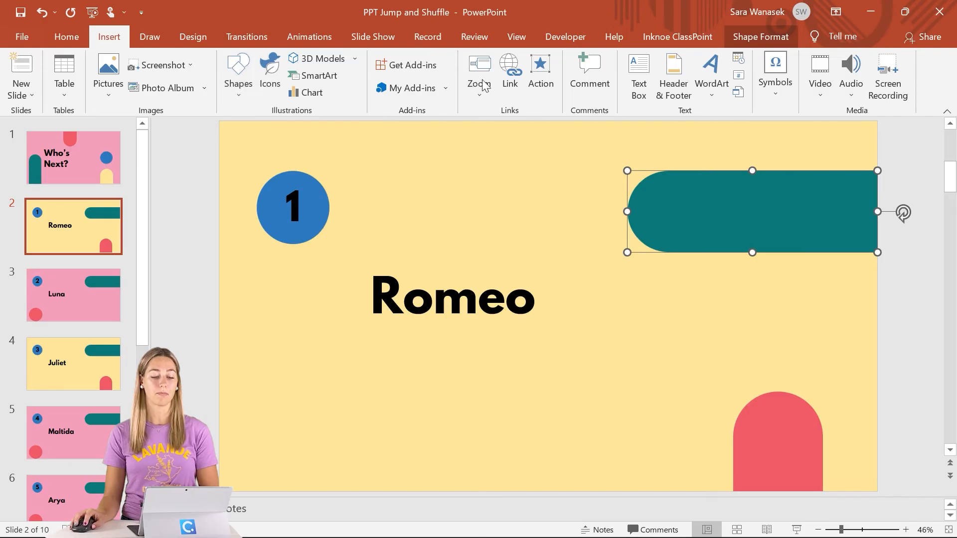
Step: Give the teal shape on the Romeo slide a Run macro click action
left_click(540, 76)
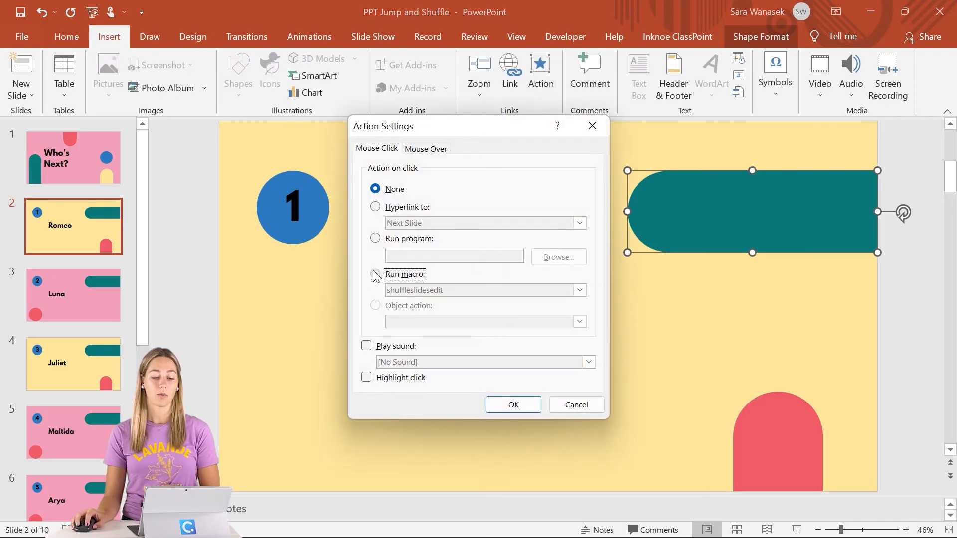
left_click(376, 275)
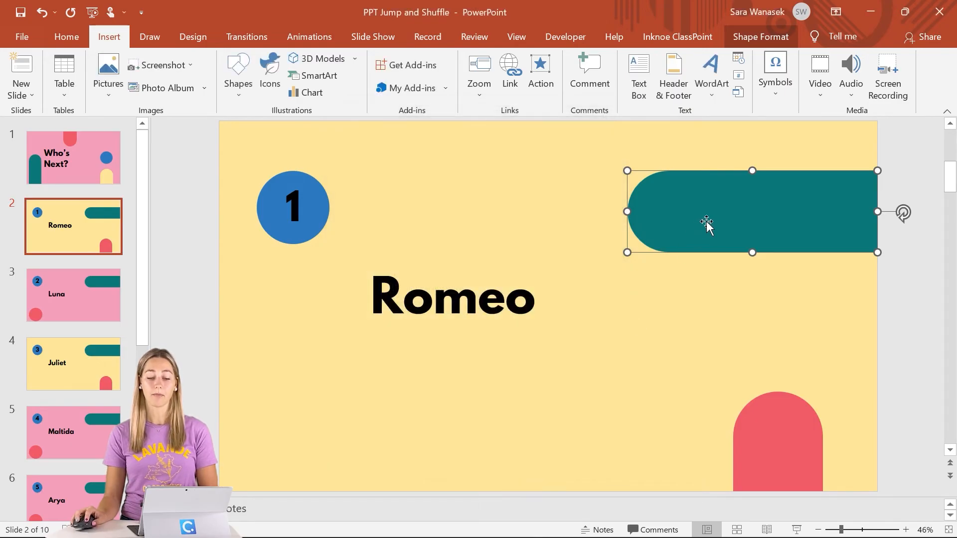
left_click(73, 296)
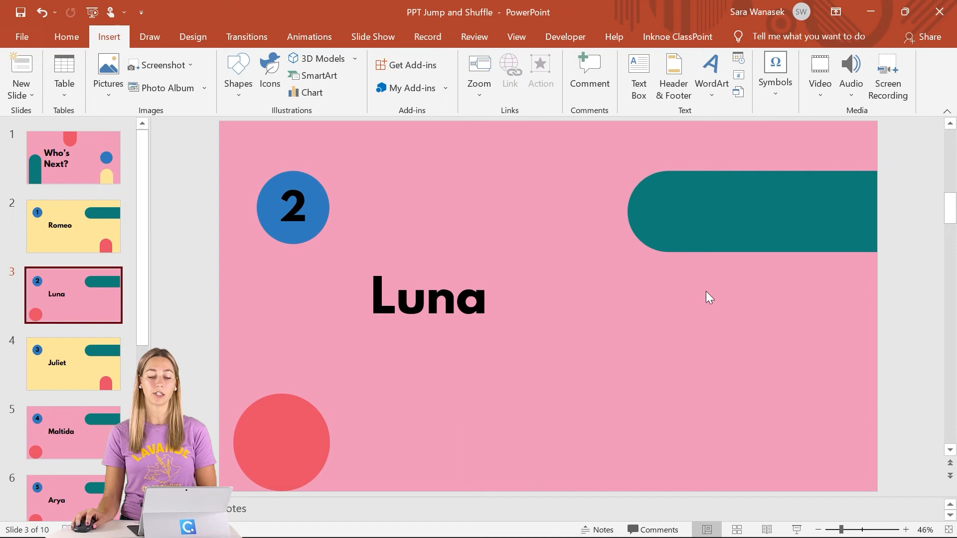
Step: Give the teal shape on the Luna slide a Run macro click action, choosing the macro from the list
left_click(751, 210)
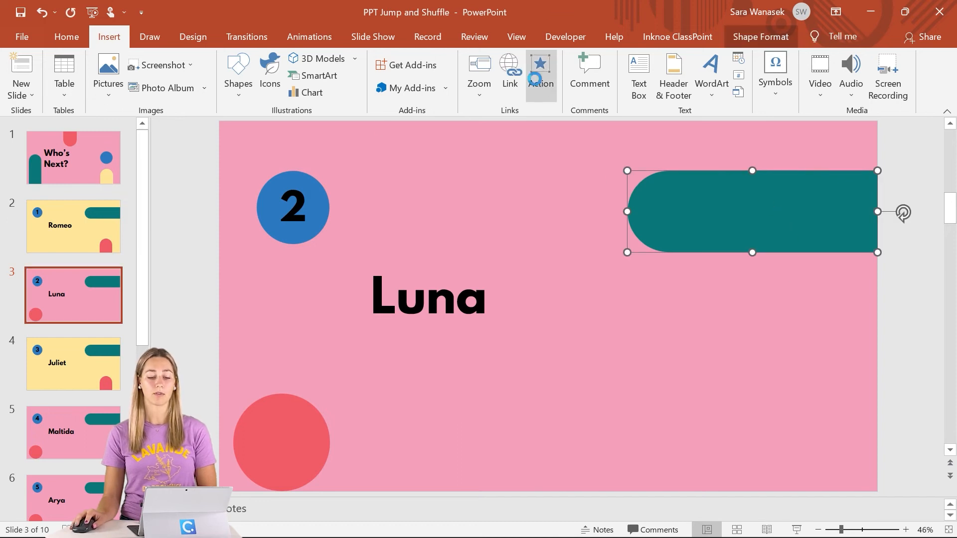
left_click(539, 77)
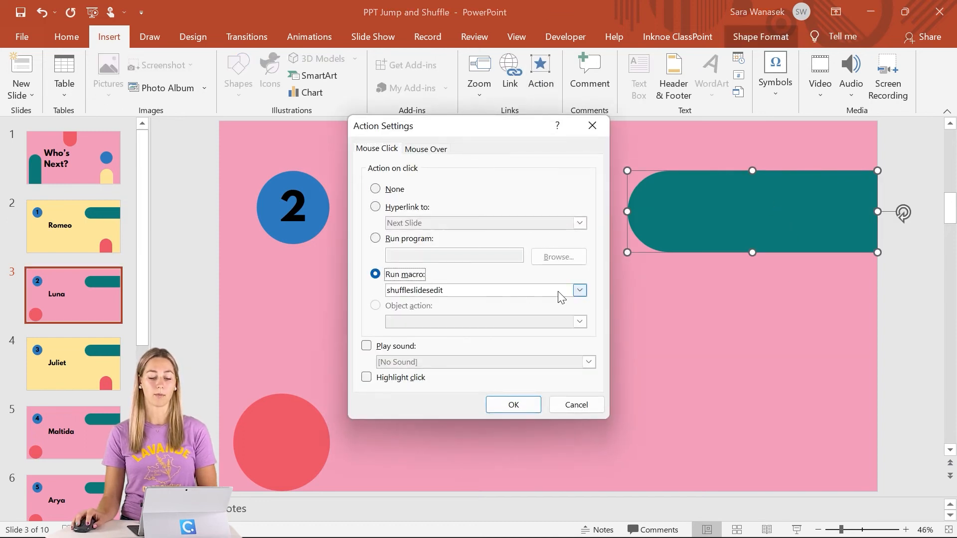
left_click(513, 405)
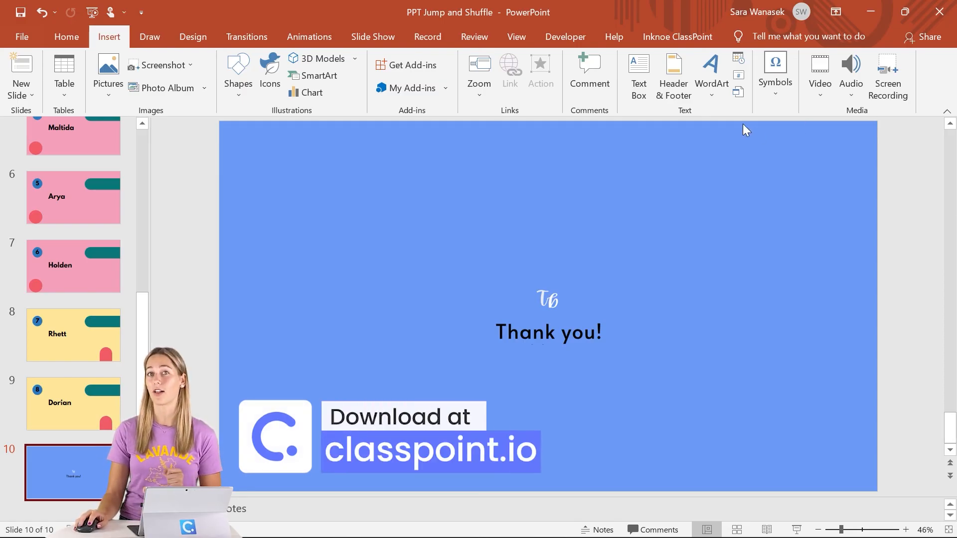
Step: Start the slideshow from the ClassPoint tab and reveal a random participant's name with Pick a Name
left_click(677, 36)
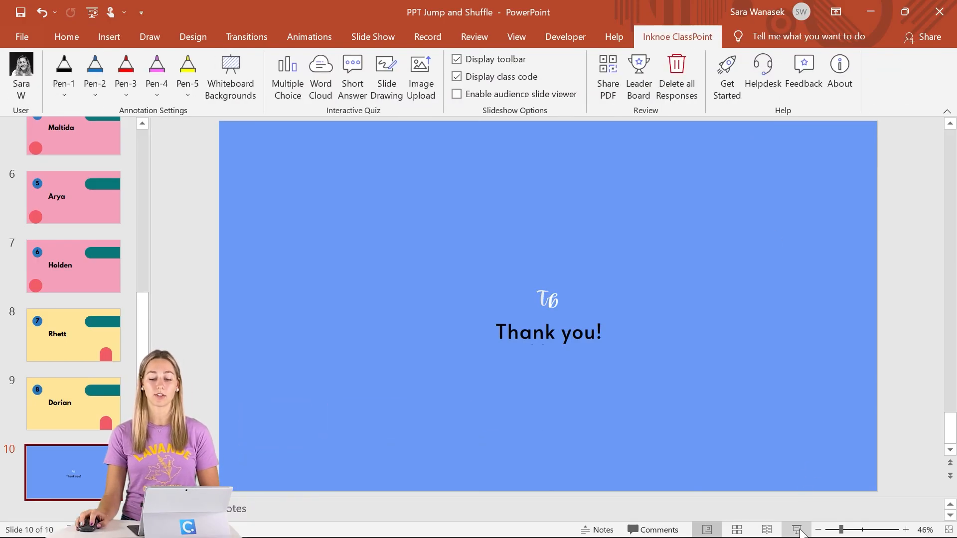
left_click(797, 529)
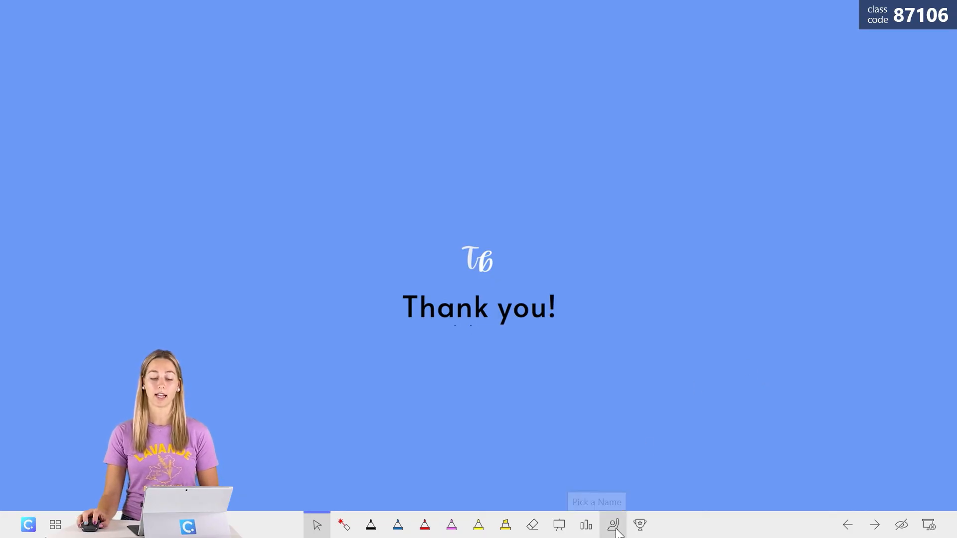
left_click(612, 525)
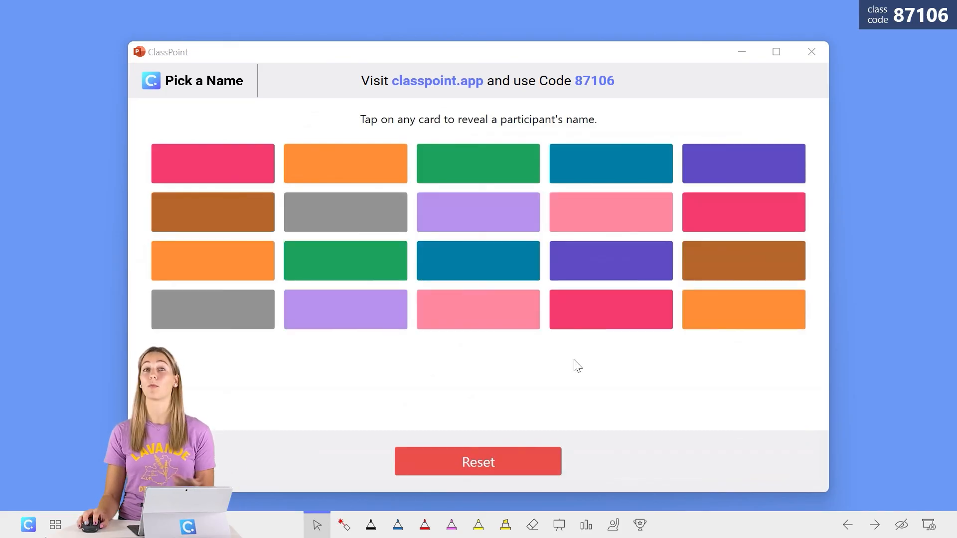
left_click(610, 212)
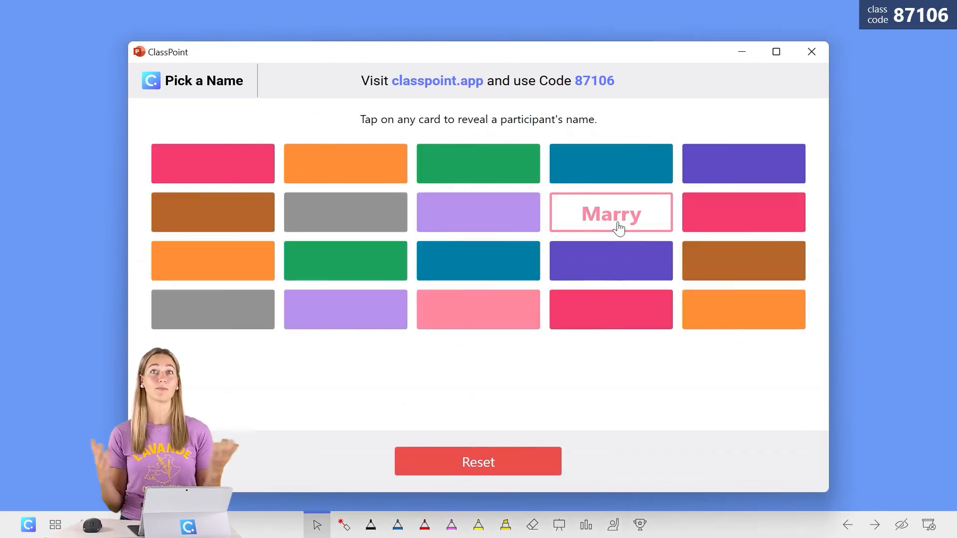